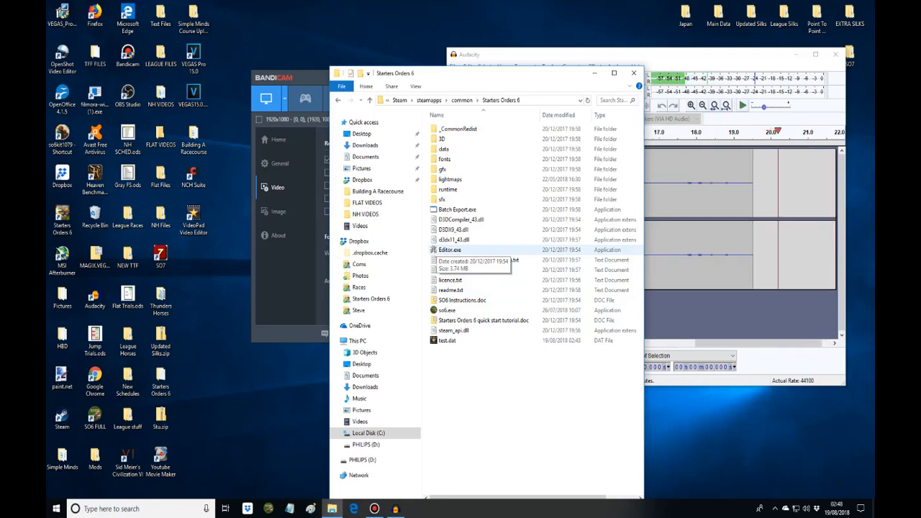
# Step: Launch Editor.exe from the Starters Orders 6 folder
pyautogui.click(450, 250)
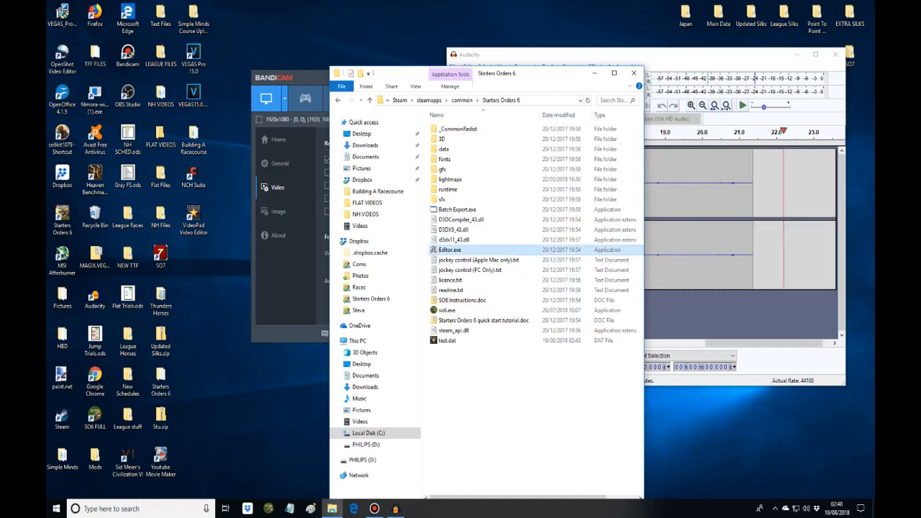
pyautogui.doubleClick(449, 250)
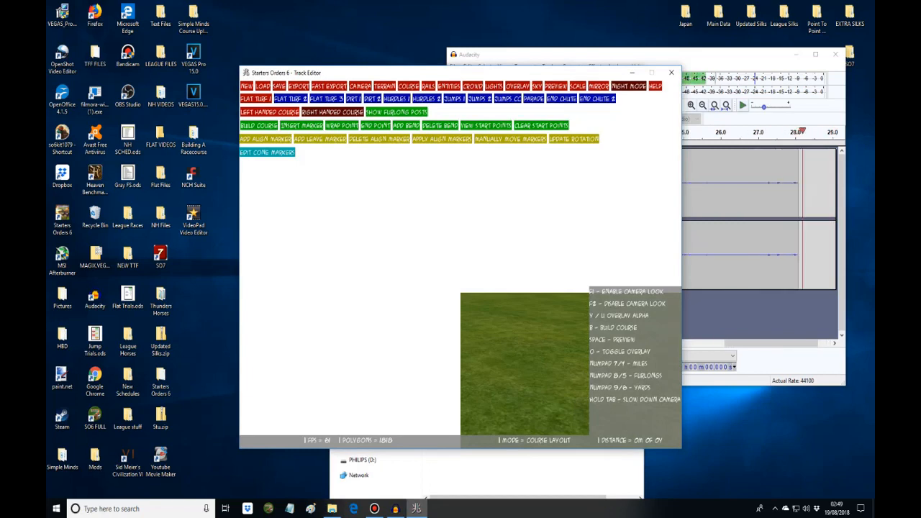
# Step: Browse for an overlay through Desktop > Point To Point Courses > 3D Courses
pyautogui.click(518, 86)
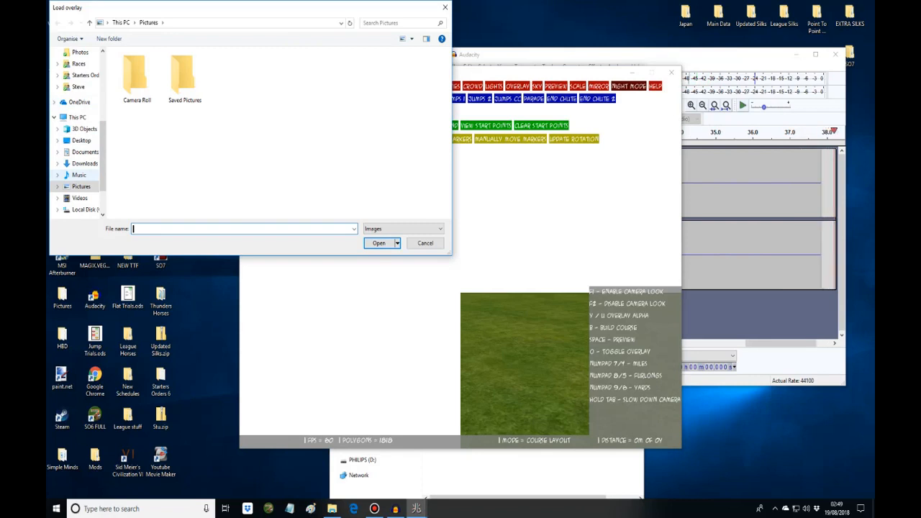
pyautogui.click(81, 140)
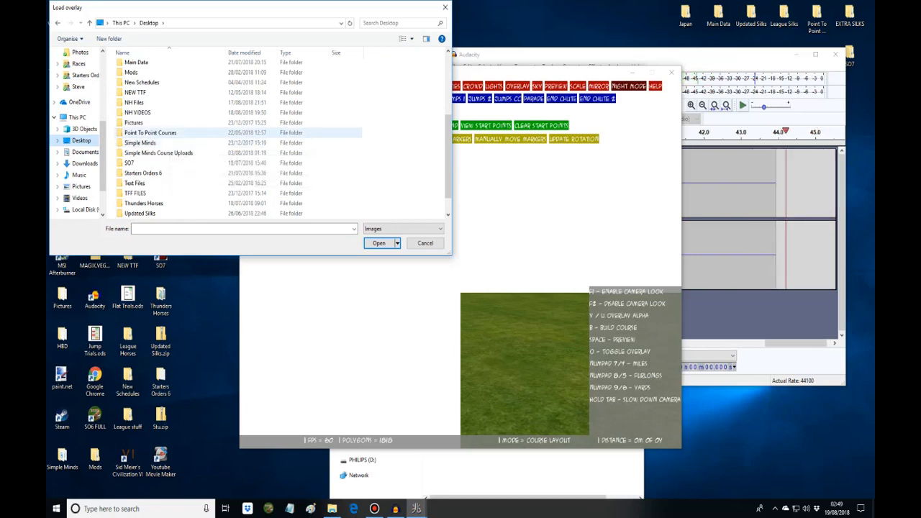
pyautogui.doubleClick(149, 133)
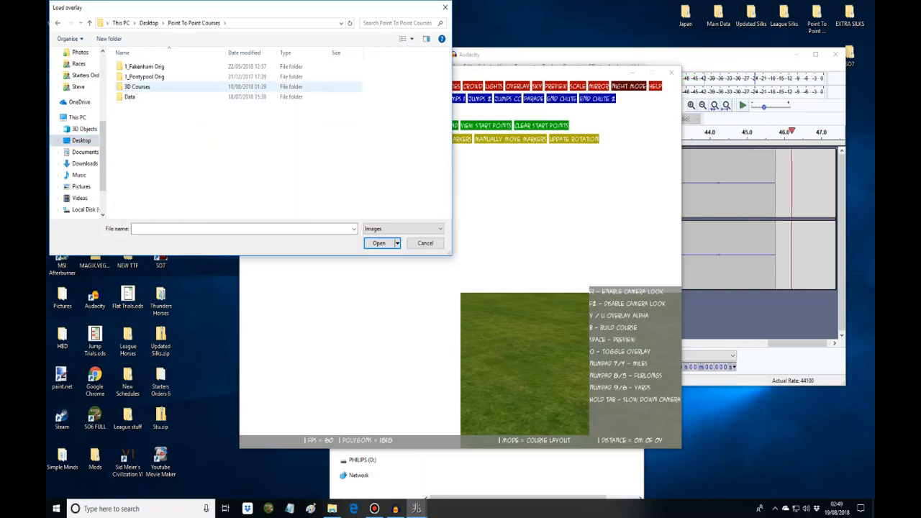
pyautogui.doubleClick(137, 87)
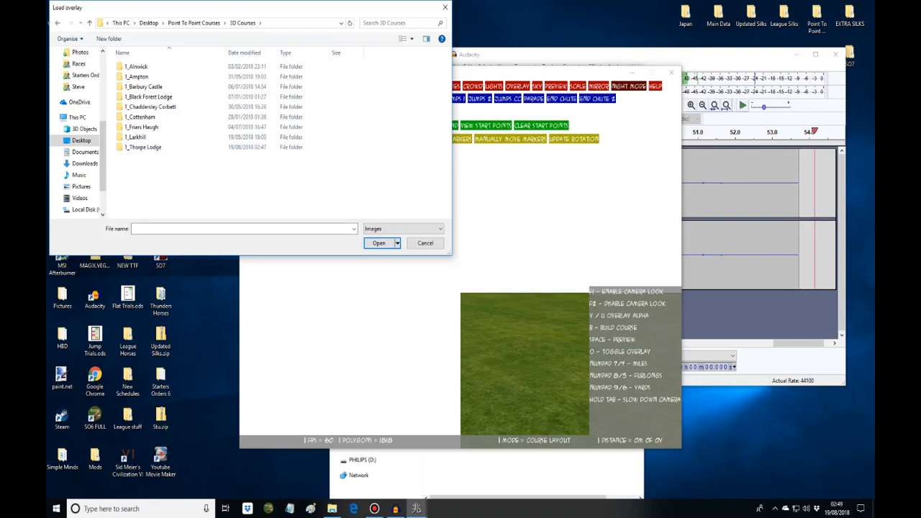
# Step: Open the 1_Thorpe Lodge folder's overlay and start saving the map
pyautogui.click(144, 146)
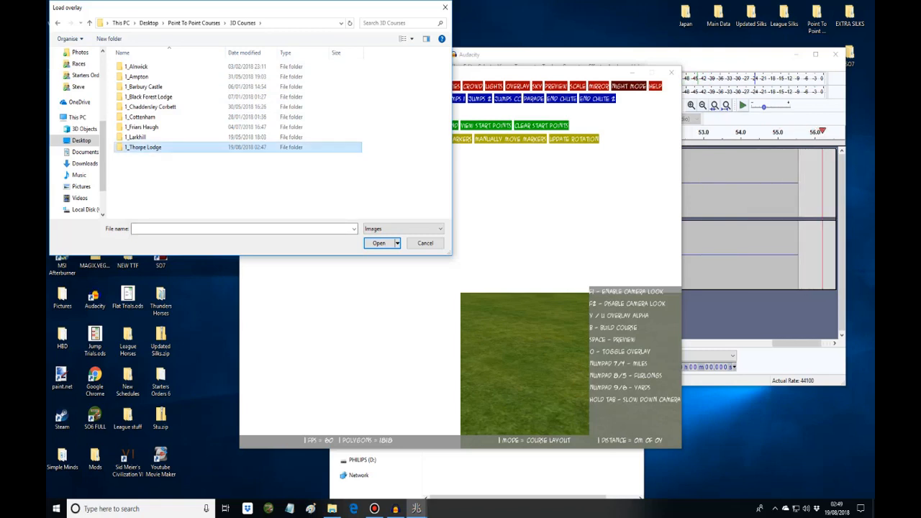
pyautogui.doubleClick(144, 147)
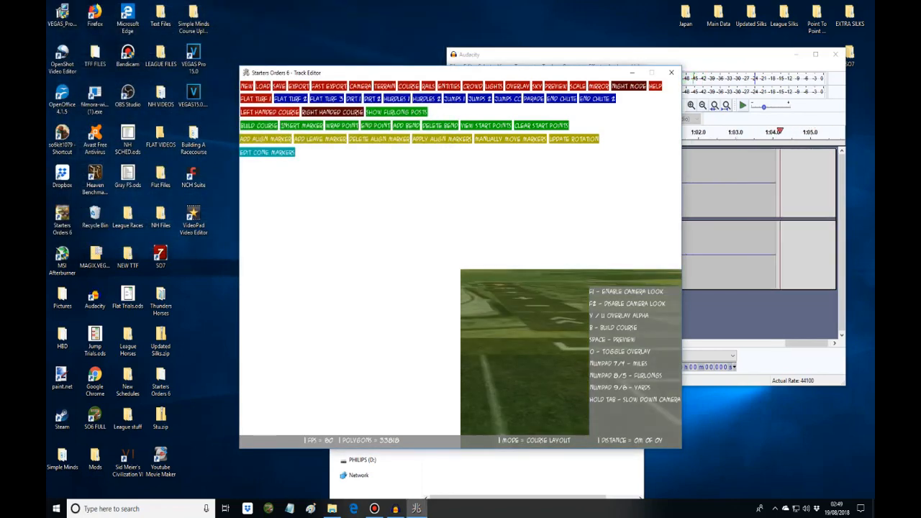
pyautogui.click(280, 87)
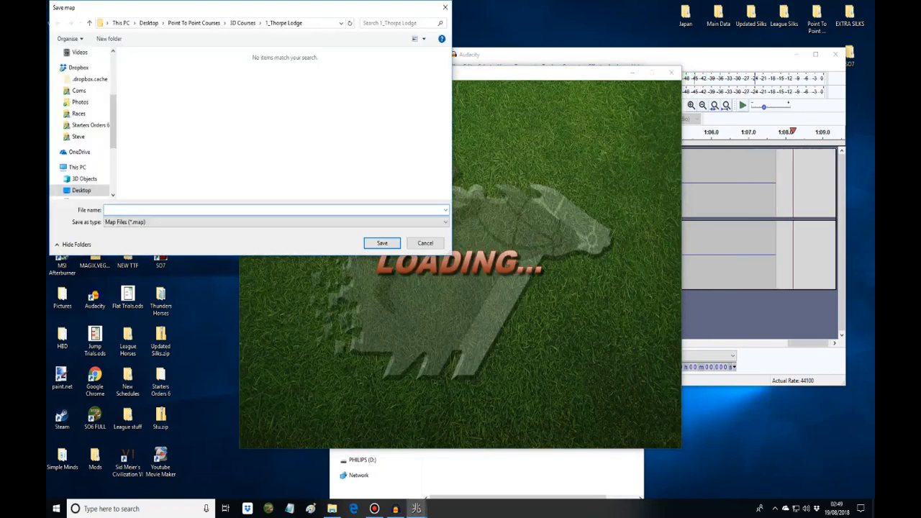
# Step: Save the map as 'Thorpe Lodge.map' and acknowledge the Map saved notice
pyautogui.write('Thorpe')
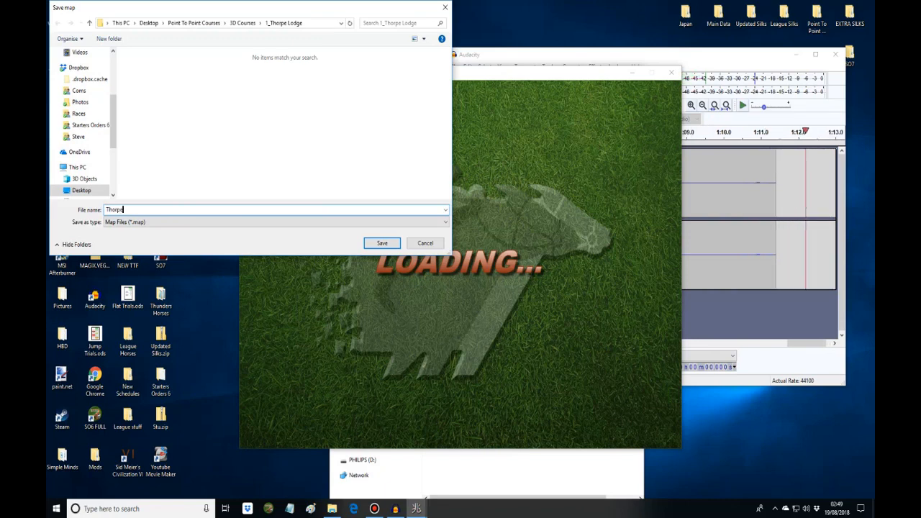
pyautogui.write('L')
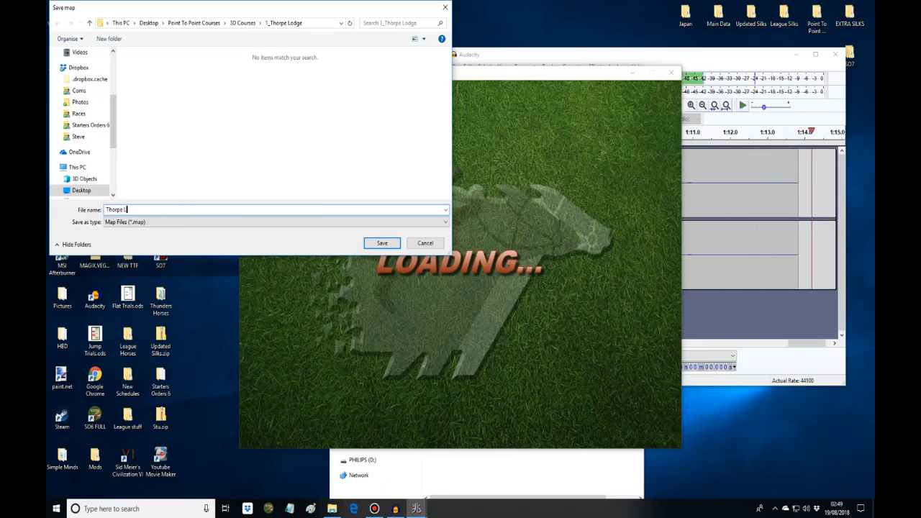
pyautogui.write('odge')
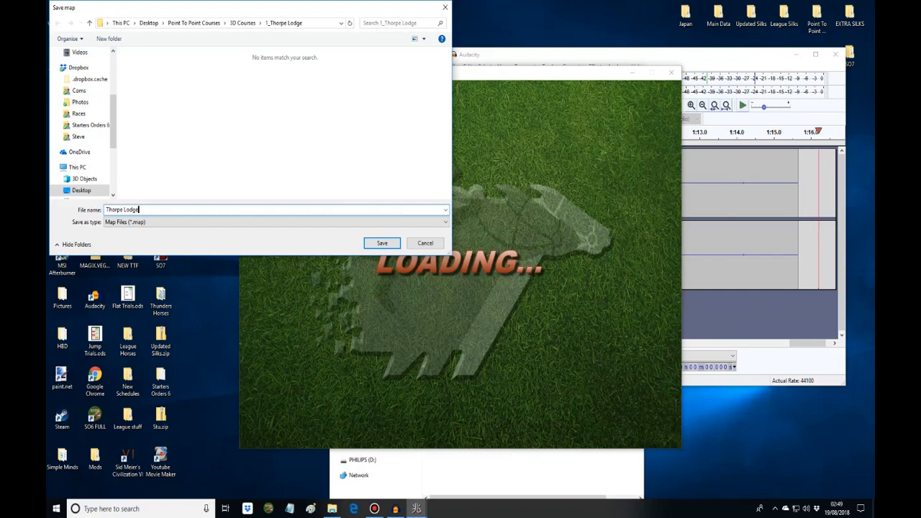
pyautogui.write('.map')
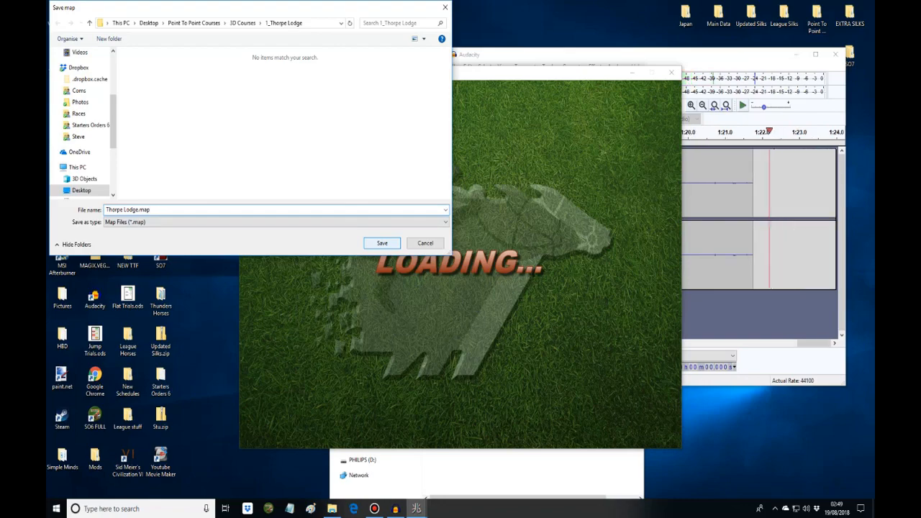
pyautogui.click(382, 242)
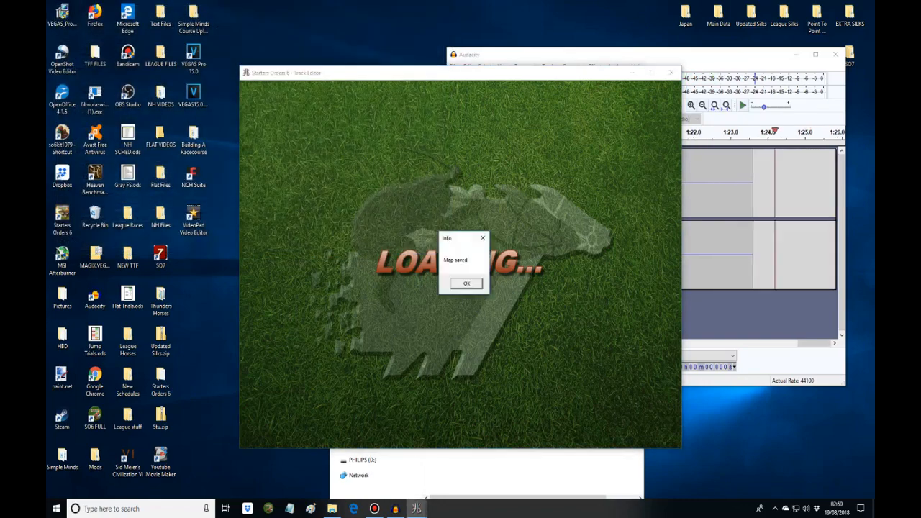
pyautogui.click(466, 283)
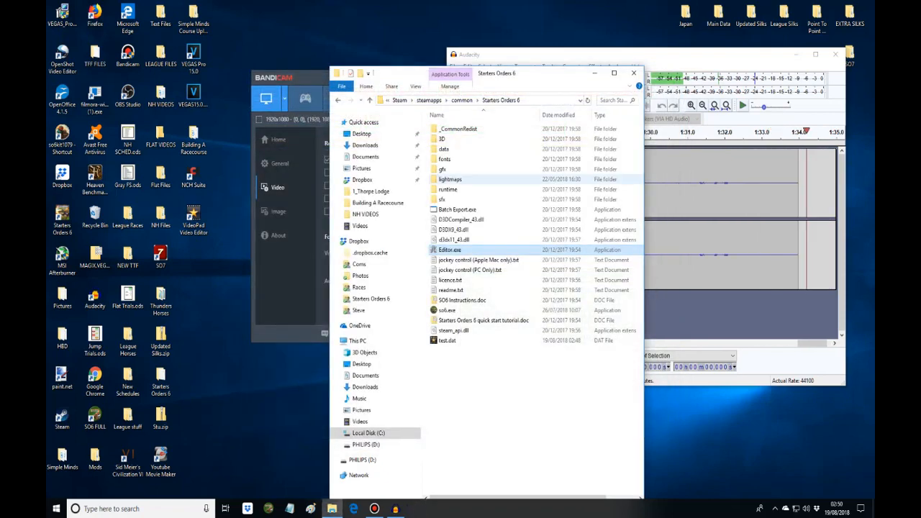
# Step: Relaunch Editor.exe from the Starters Orders 6 install folder
pyautogui.click(450, 280)
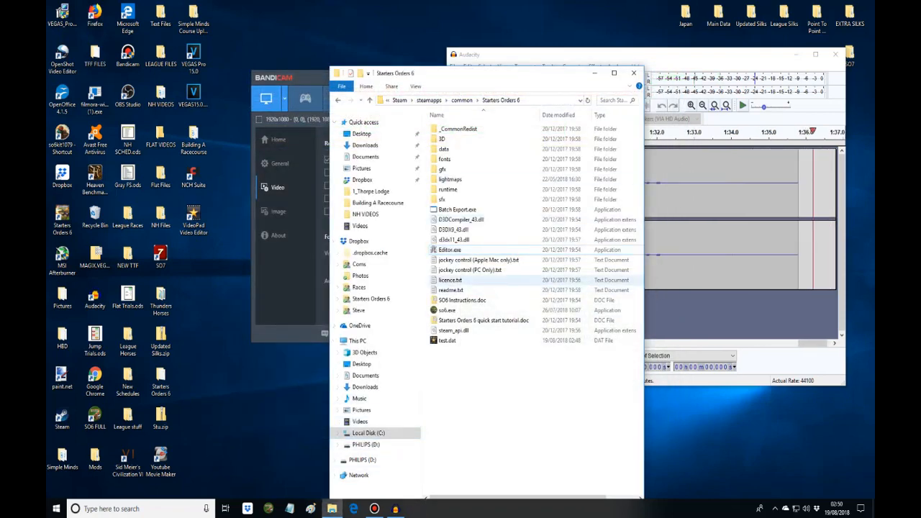
pyautogui.click(450, 250)
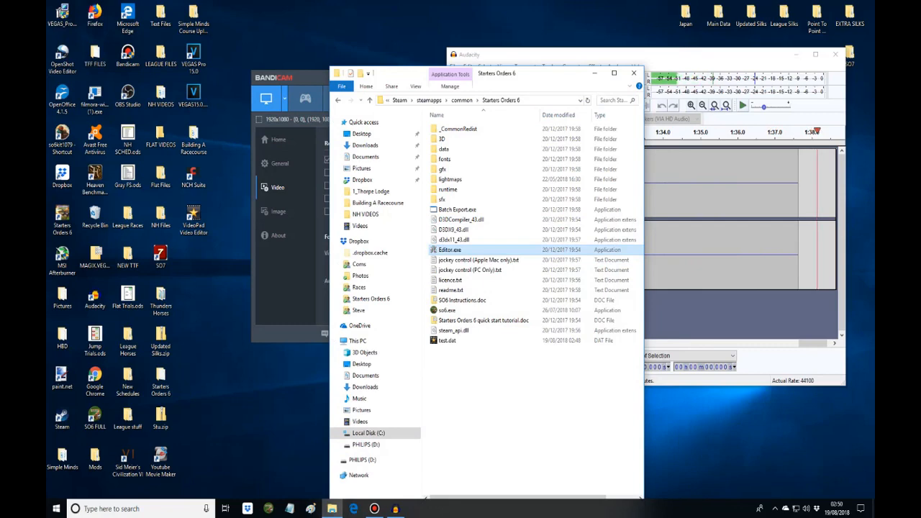
pyautogui.doubleClick(450, 250)
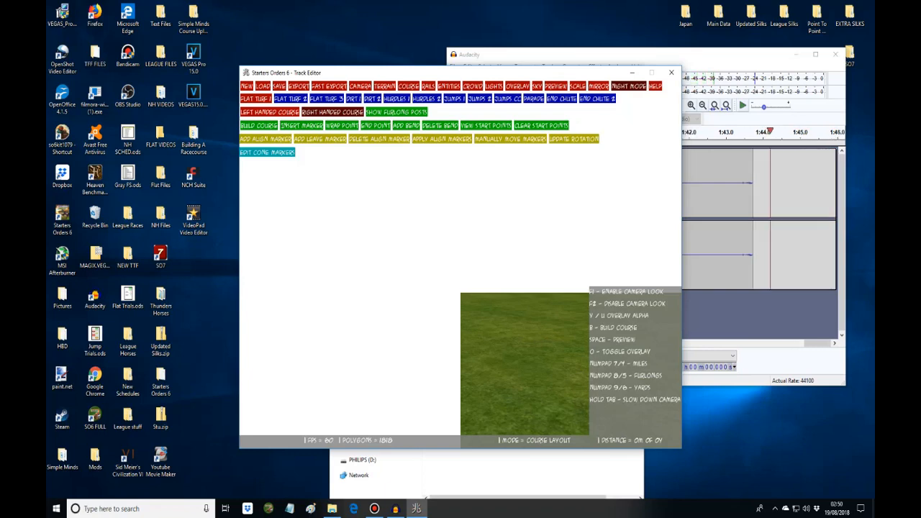
# Step: Load Thorpe Lodge.map from the 1_Thorpe Lodge folder
pyautogui.click(264, 87)
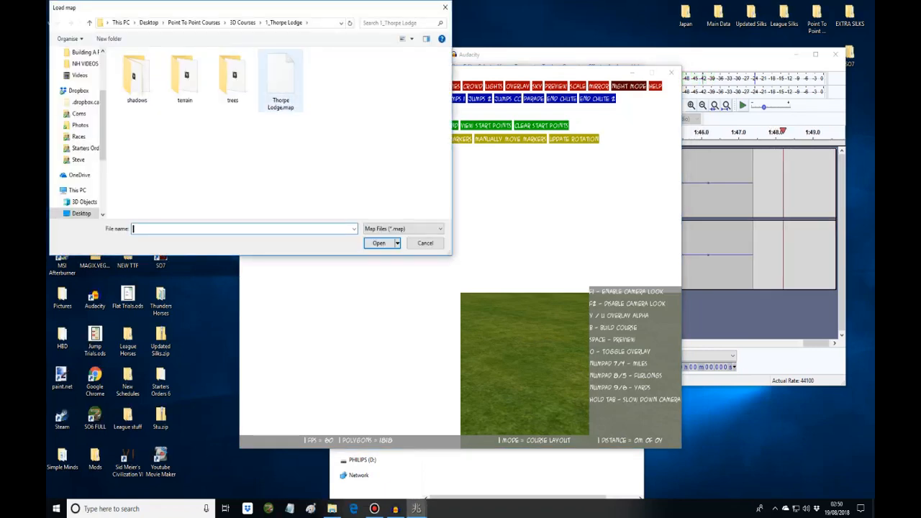
pyautogui.click(378, 243)
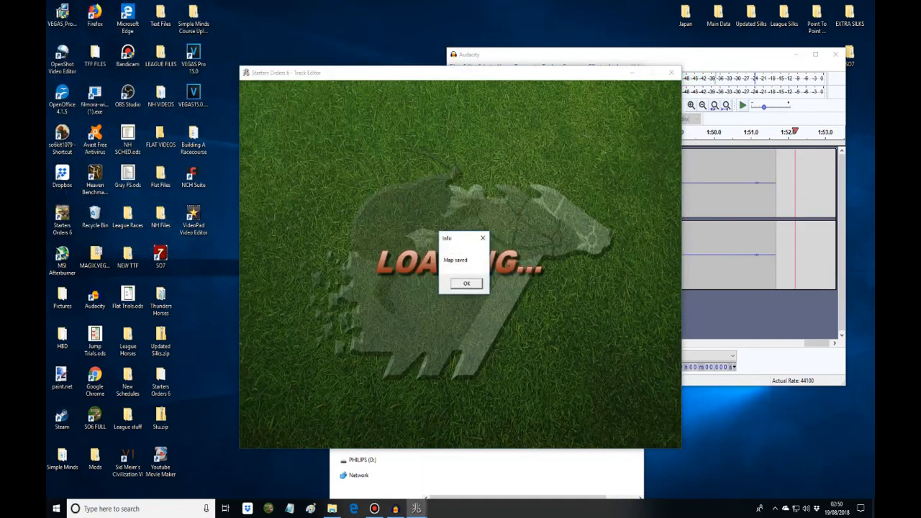
# Step: Dismiss the Map saved box and let Thorpe Lodge.map finish loading
pyautogui.click(466, 283)
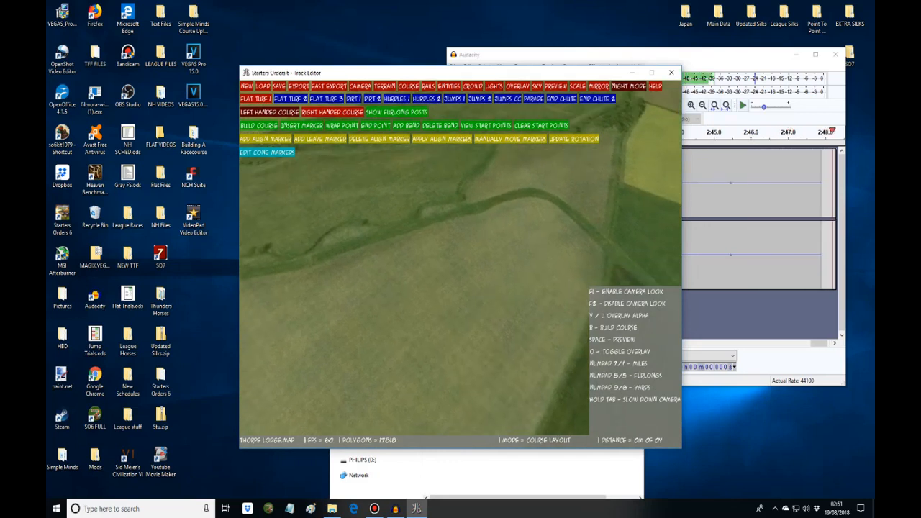
# Step: Rescale the map using an original scale of 84 and confirm the save
pyautogui.click(578, 87)
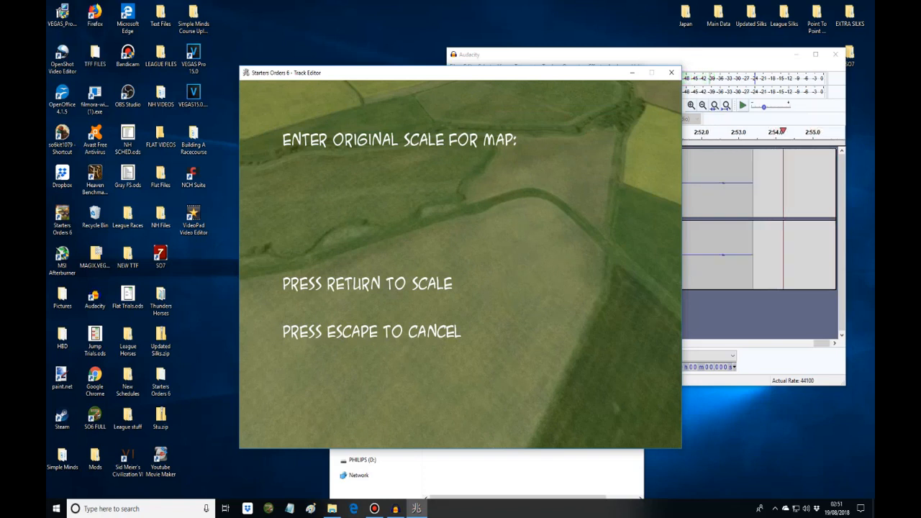
pyautogui.write('84')
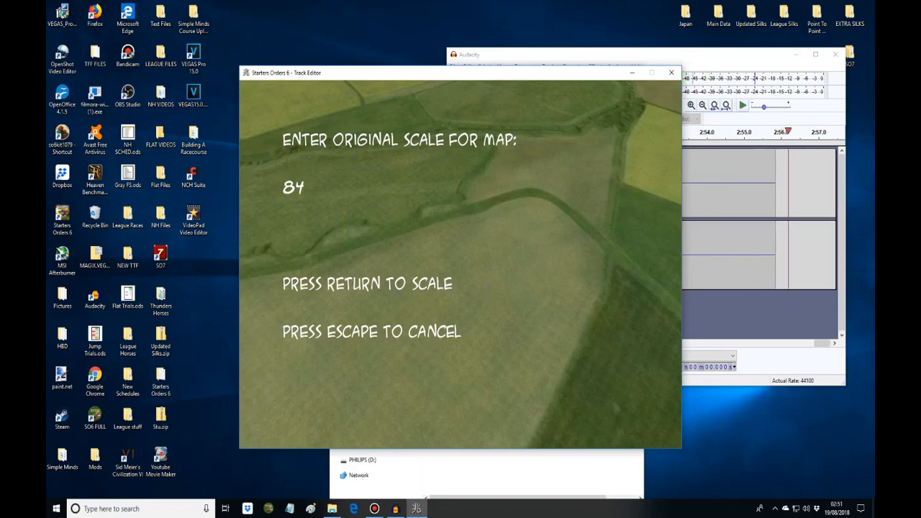
pyautogui.press('return')
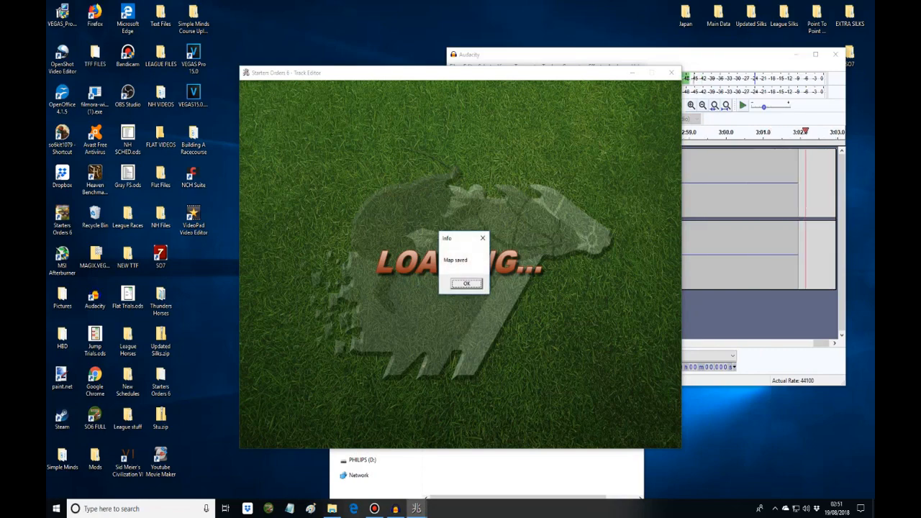
pyautogui.click(465, 283)
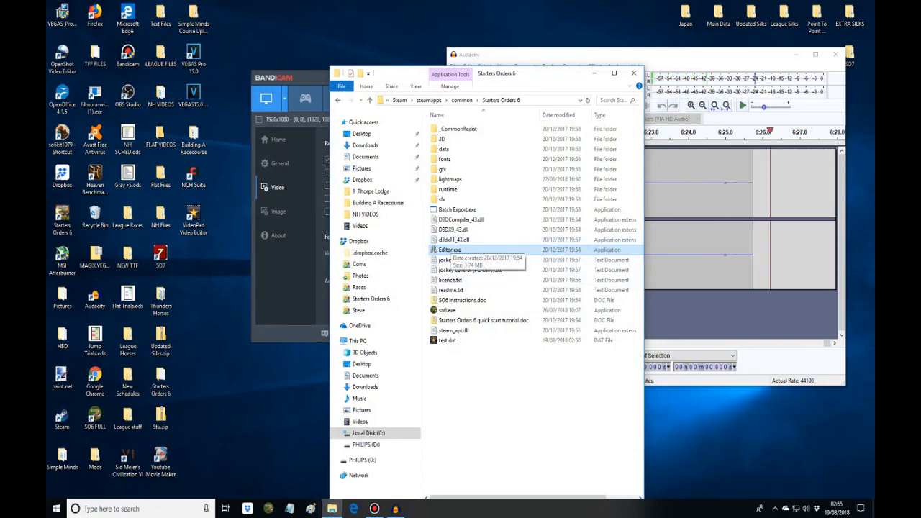
# Step: Launch Editor.exe from Steam\steamapps\common\Starters Orders 6
pyautogui.doubleClick(448, 250)
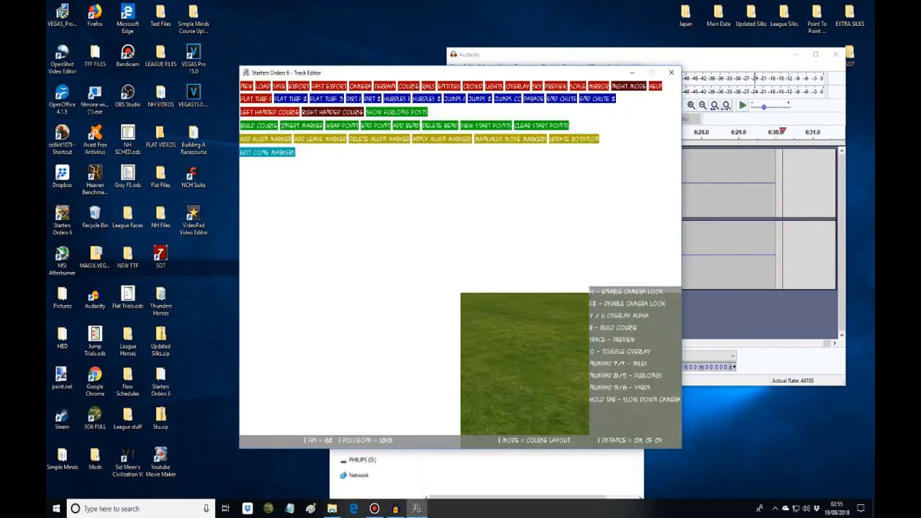
# Step: Load Thorpe Lodge.map from the 1_Thorpe Lodge folder
pyautogui.click(262, 86)
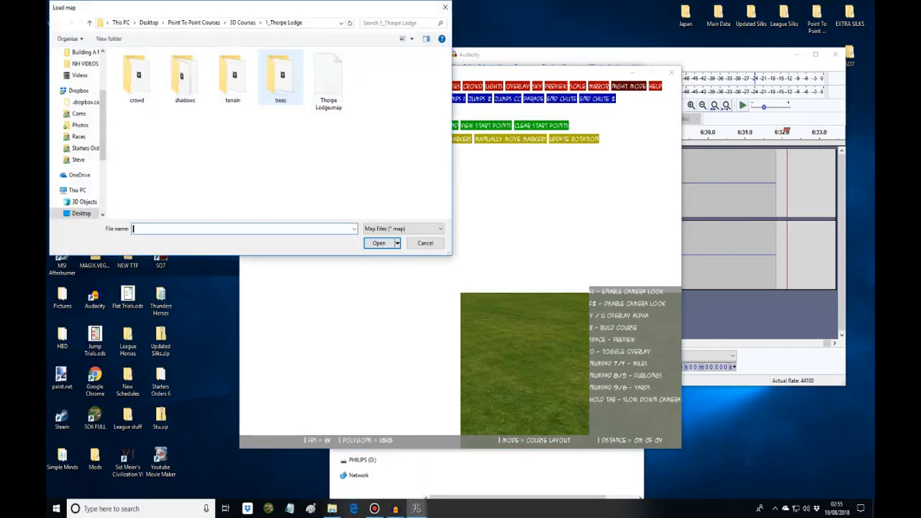
pyautogui.click(378, 243)
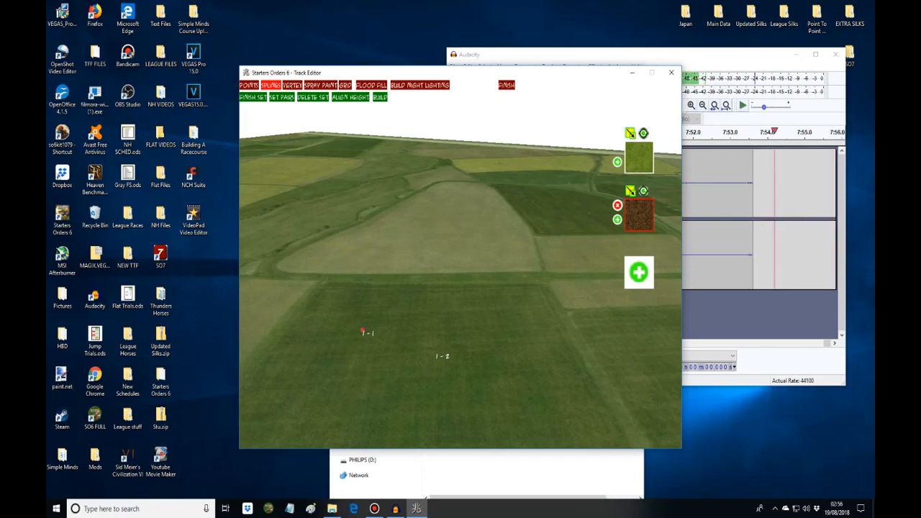
# Step: Place spline points 1-1 to 2-3 on the Thorpe Lodge field
pyautogui.click(526, 343)
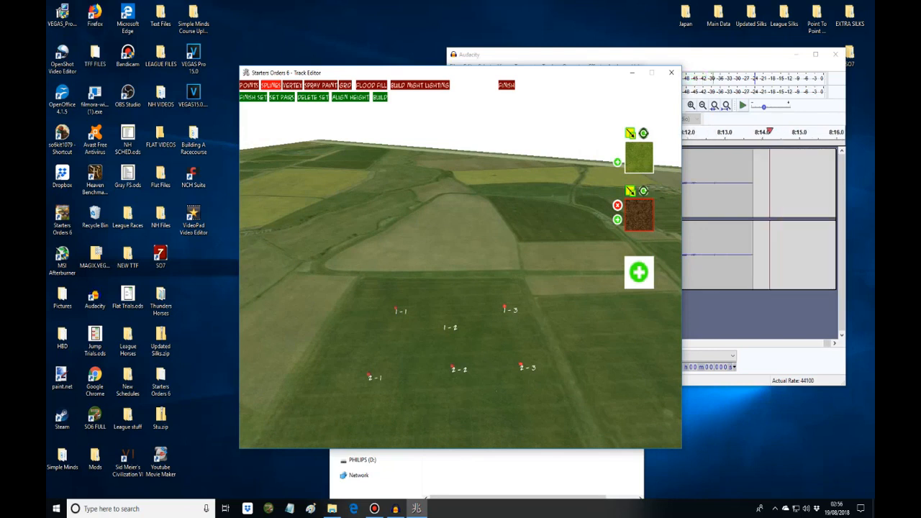
pyautogui.click(350, 98)
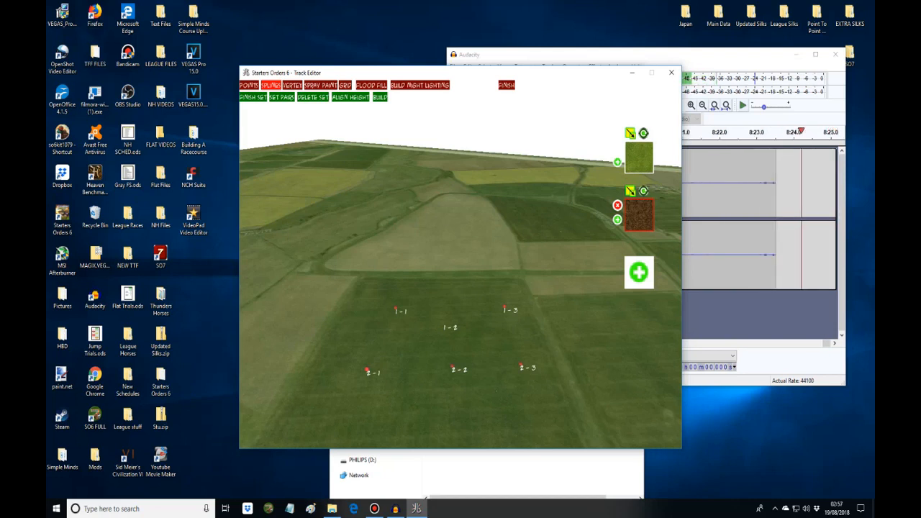
pyautogui.click(359, 97)
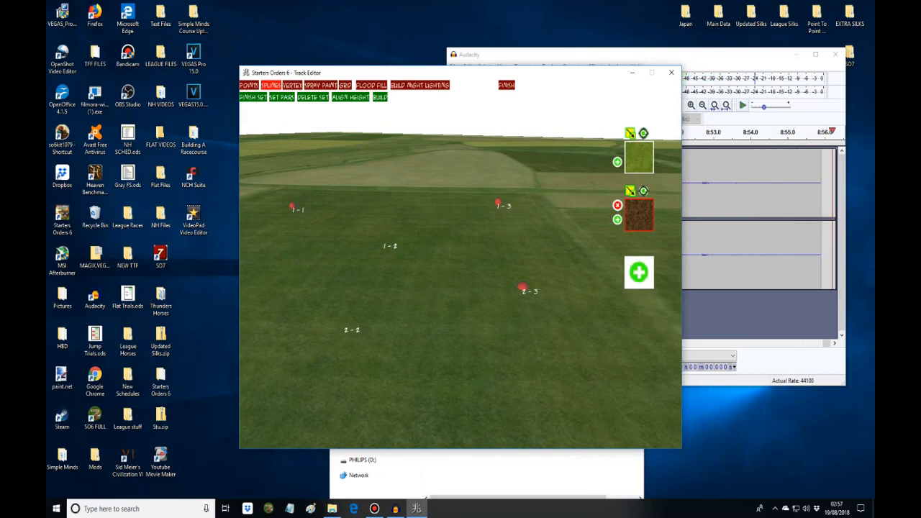
pyautogui.click(351, 97)
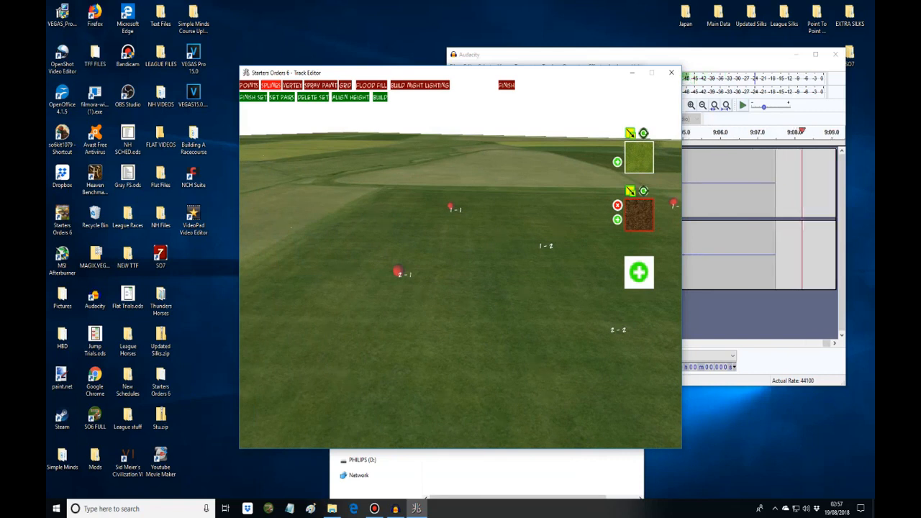
pyautogui.click(281, 97)
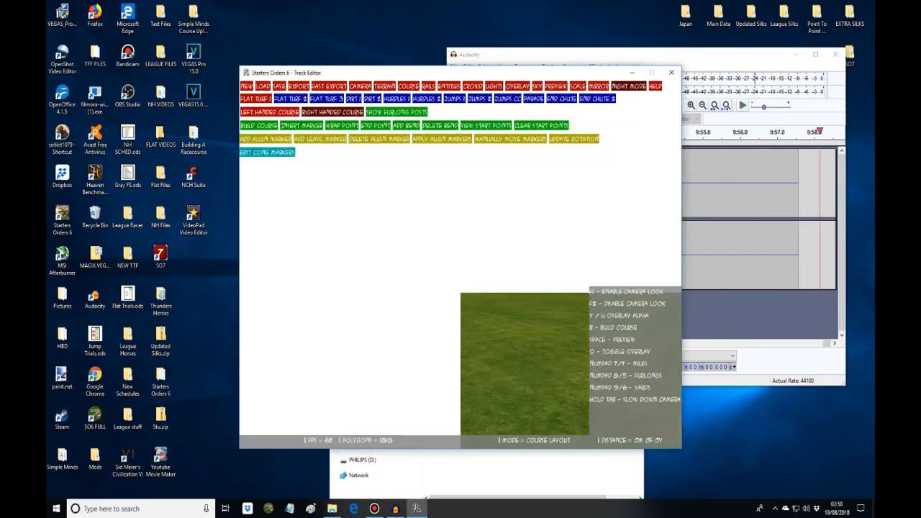
# Step: Open the Terrain editing tools to reach Spray Paint mode
pyautogui.click(264, 86)
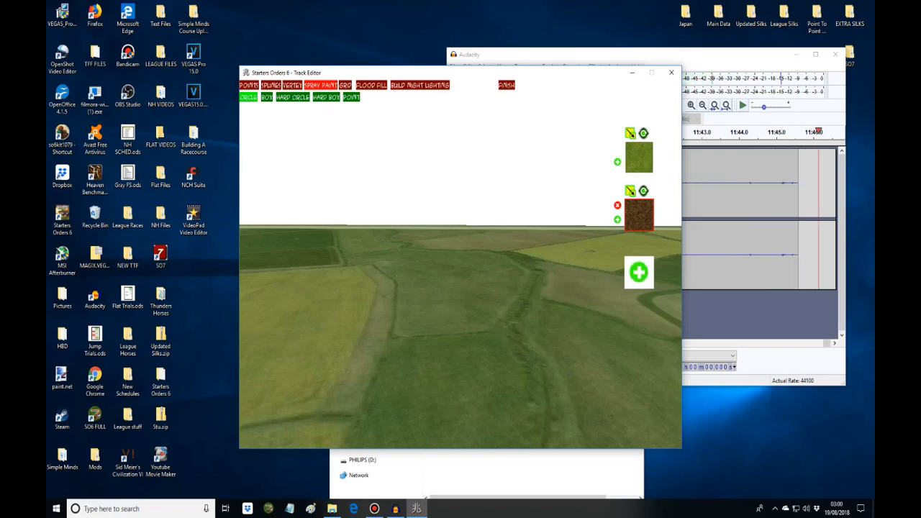
# Step: Select the mud layer and spray brown mud onto the field with the circle brush
pyautogui.click(423, 309)
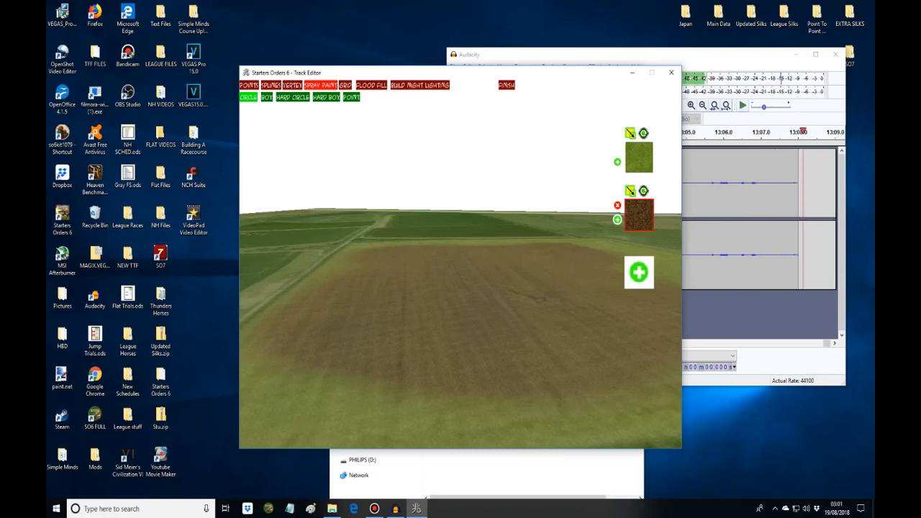
pyautogui.click(617, 205)
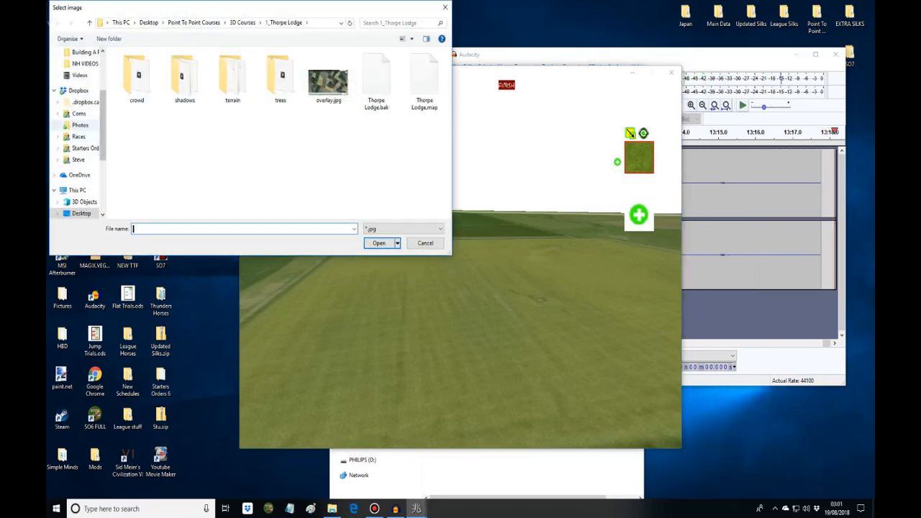
# Step: Browse the image picker from Local Disk (C:) through Program Files (x86) into Steam
pyautogui.click(77, 190)
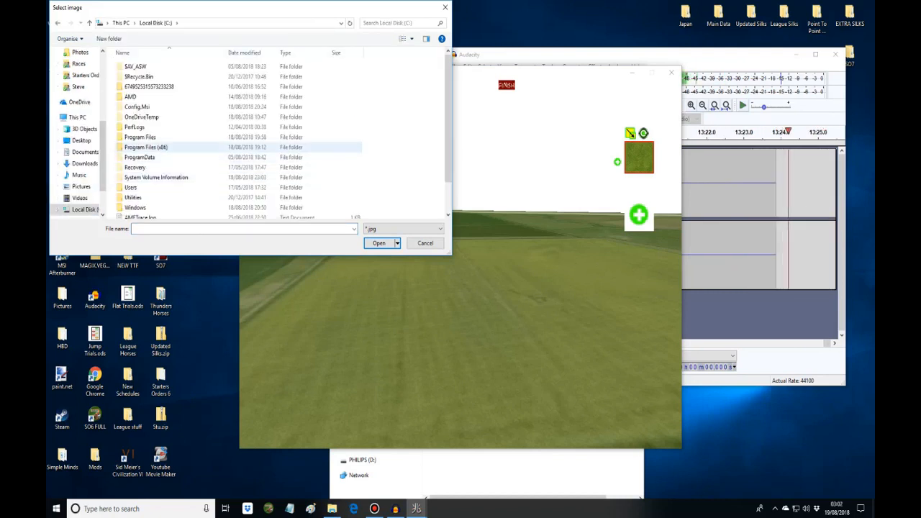
pyautogui.doubleClick(146, 147)
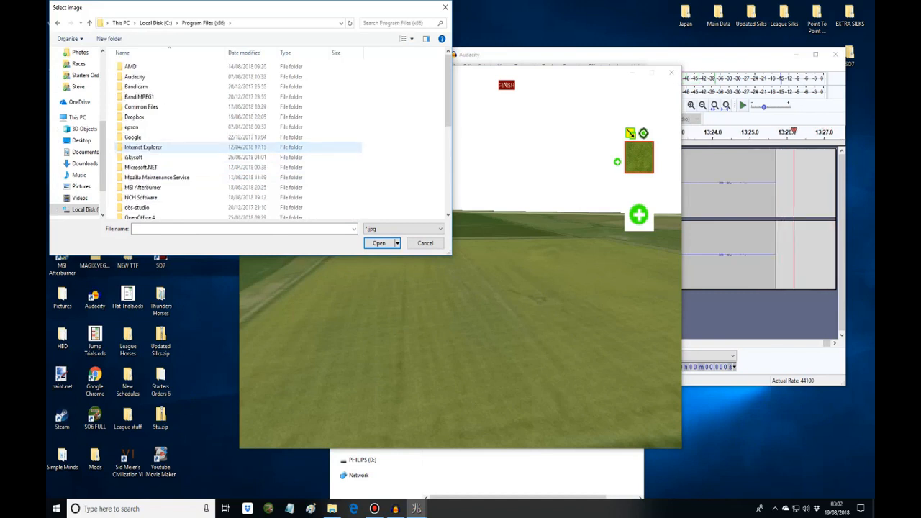
pyautogui.scroll(-3)
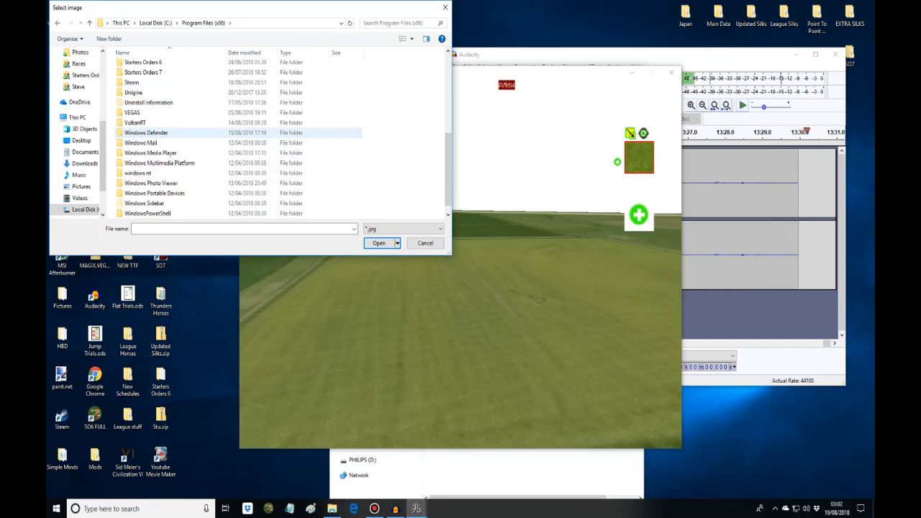
pyautogui.click(133, 92)
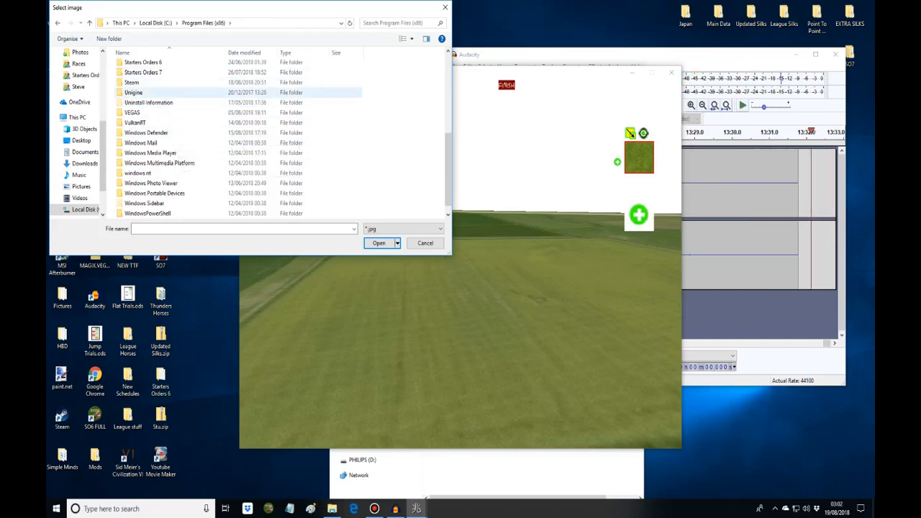
pyautogui.doubleClick(131, 82)
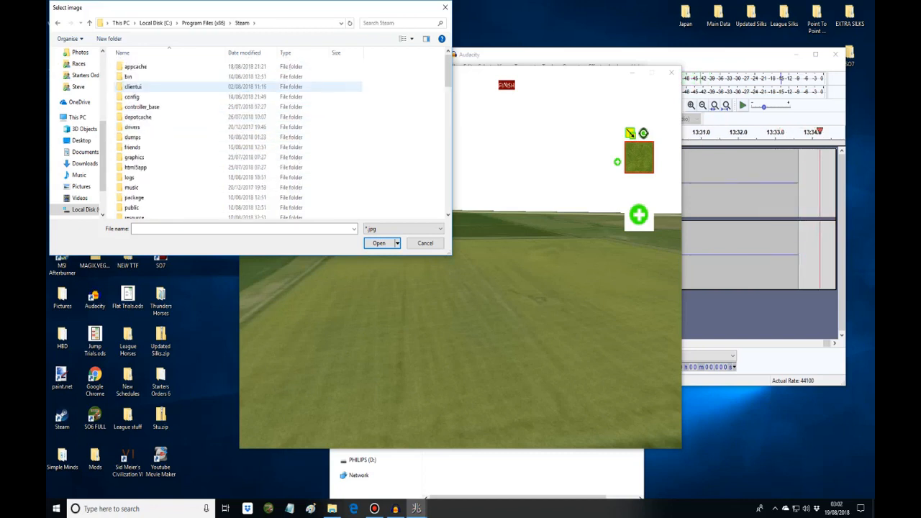
# Step: Open steamapps > common > Starters Orders 6 > 3D in the picker
pyautogui.scroll(-3)
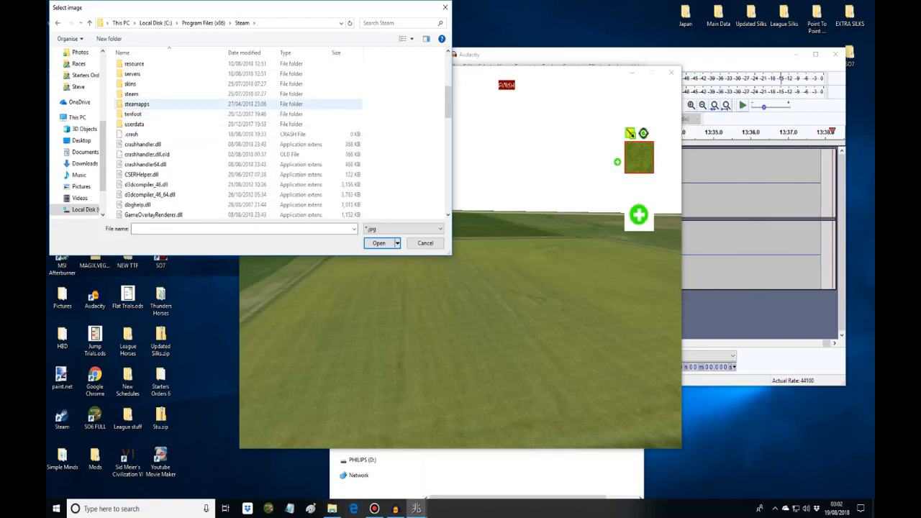
pyautogui.doubleClick(136, 104)
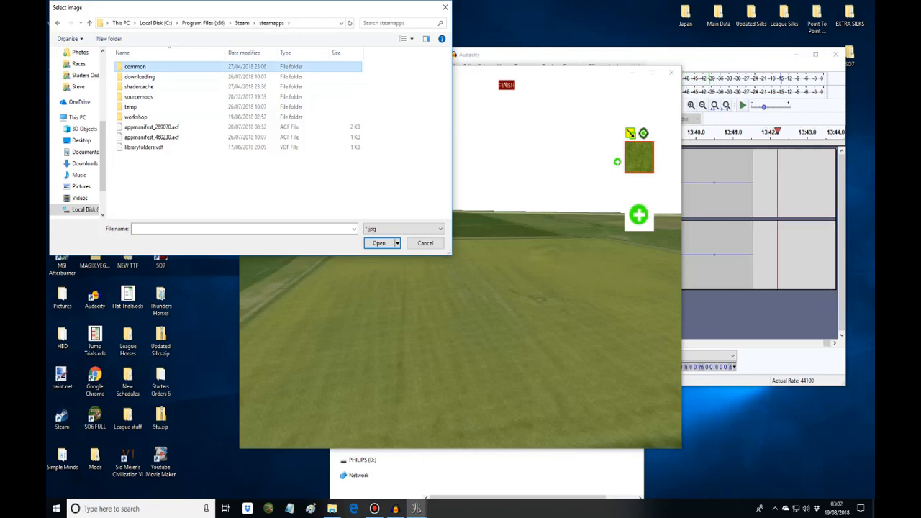
pyautogui.doubleClick(135, 66)
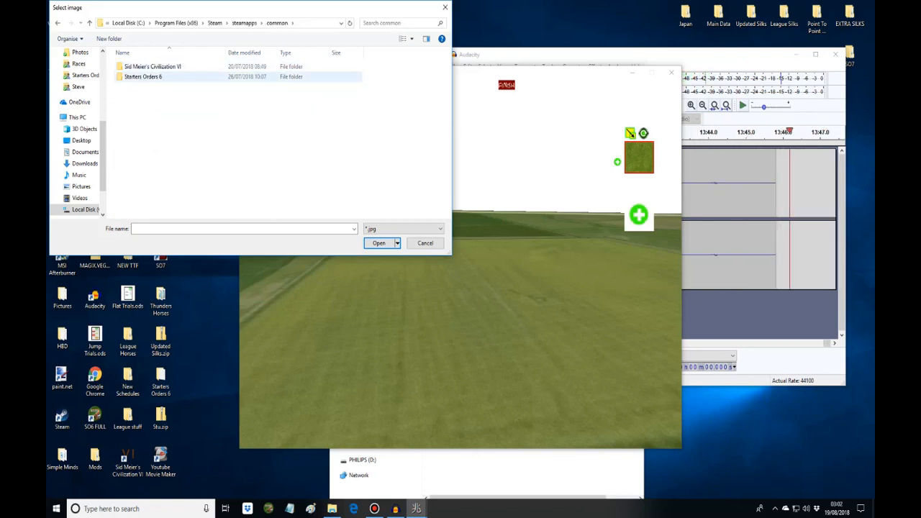
pyautogui.doubleClick(142, 77)
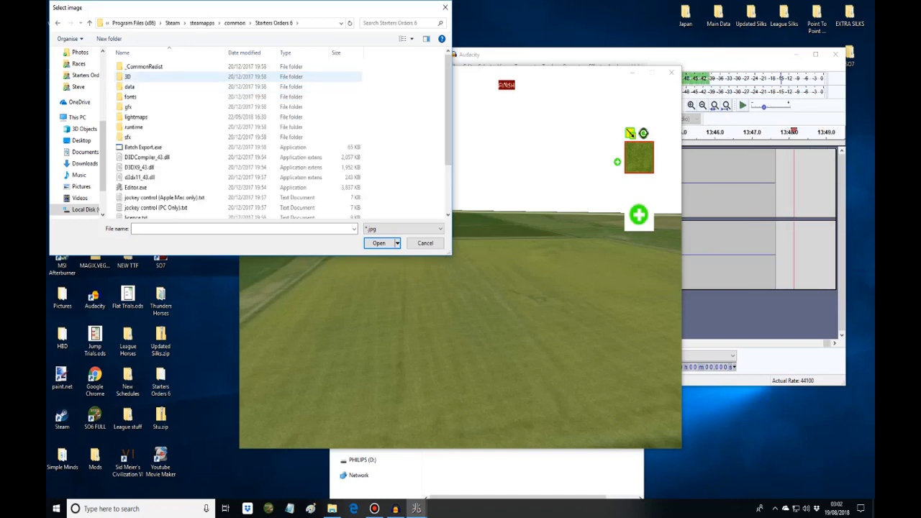
pyautogui.doubleClick(128, 76)
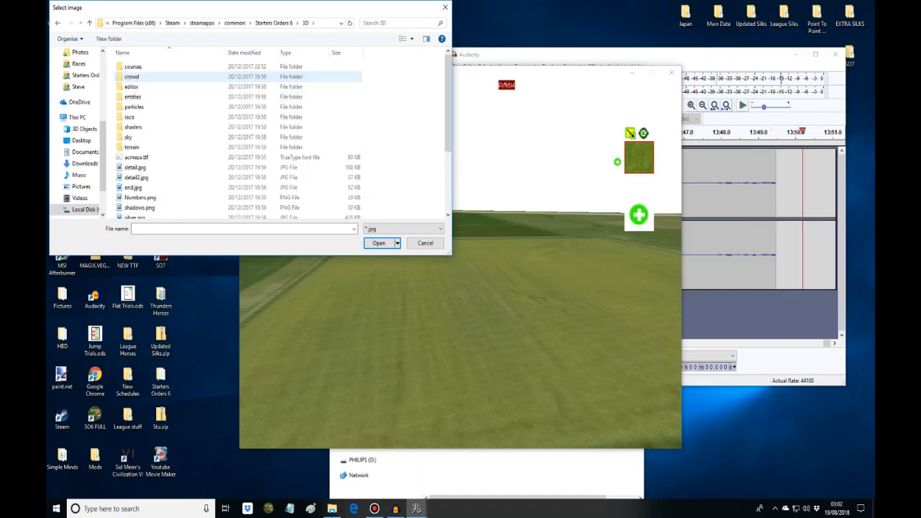
pyautogui.moveTo(131, 146)
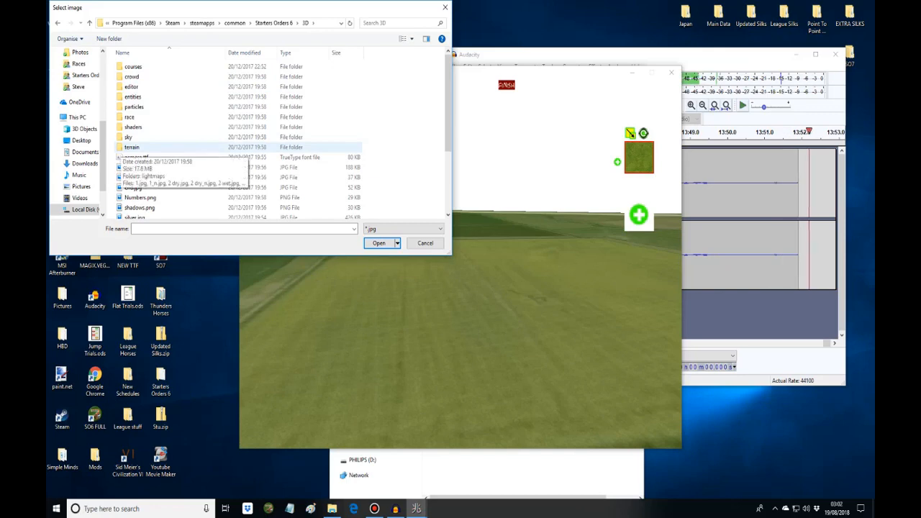
# Step: Add the brown seamless dirt texture from the terrain folder as a second layer
pyautogui.doubleClick(132, 147)
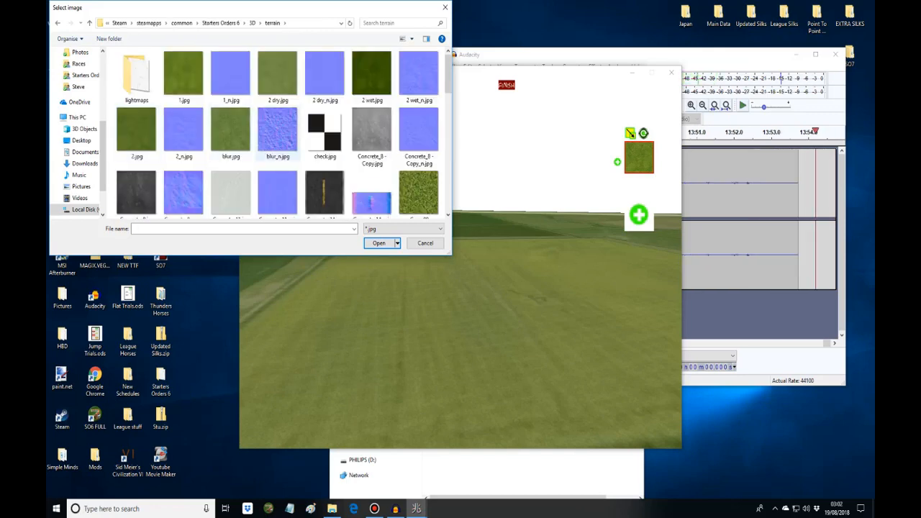
pyautogui.scroll(-3)
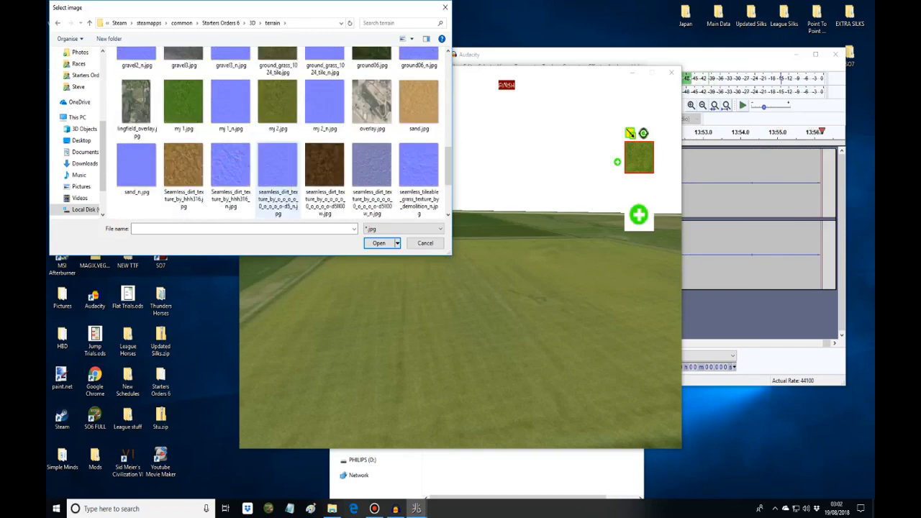
pyautogui.click(379, 242)
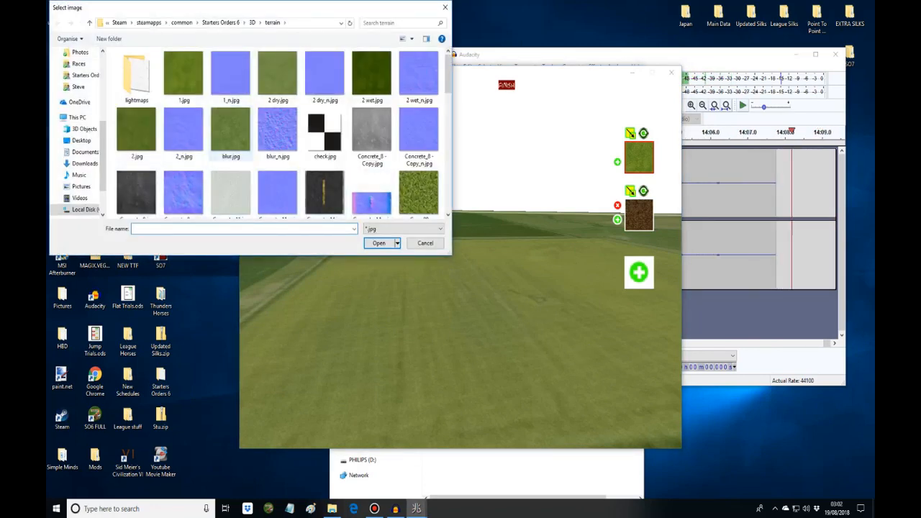
pyautogui.moveTo(372, 72)
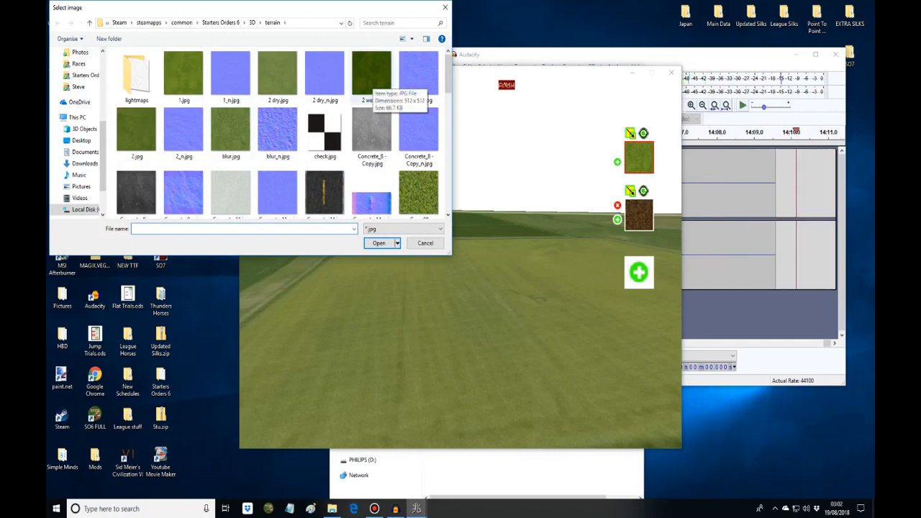
pyautogui.scroll(-3)
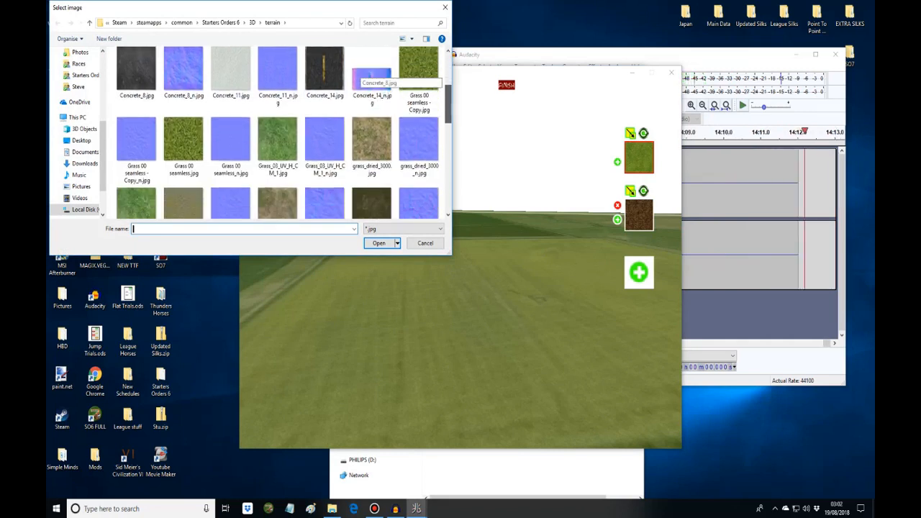
pyautogui.scroll(-3)
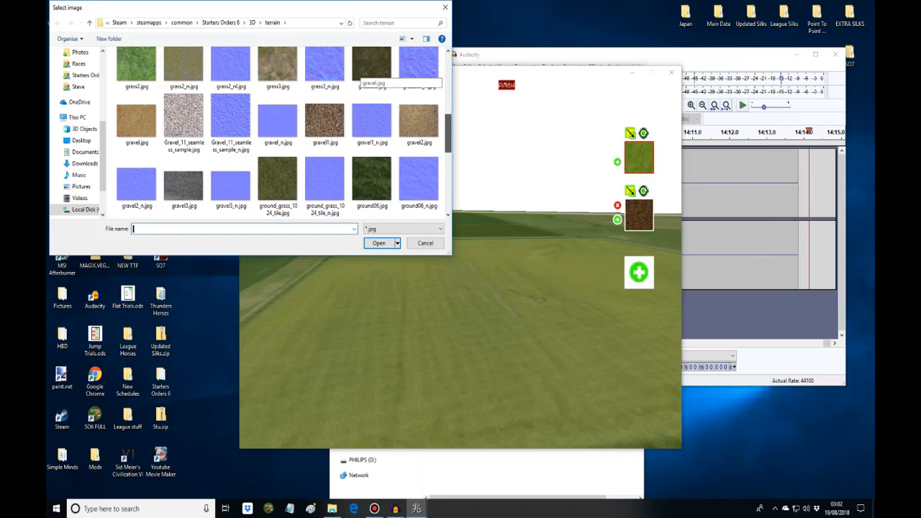